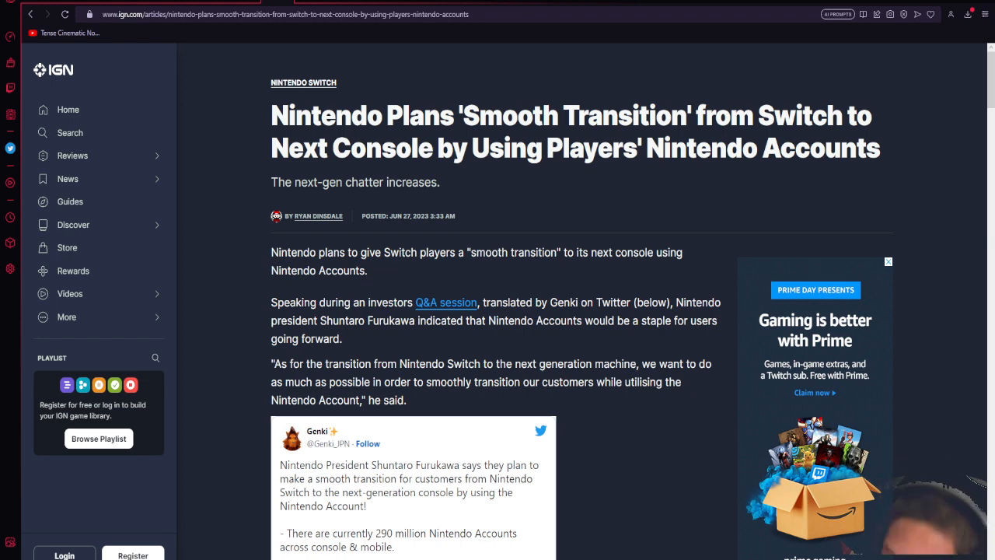
scroll("down", 3)
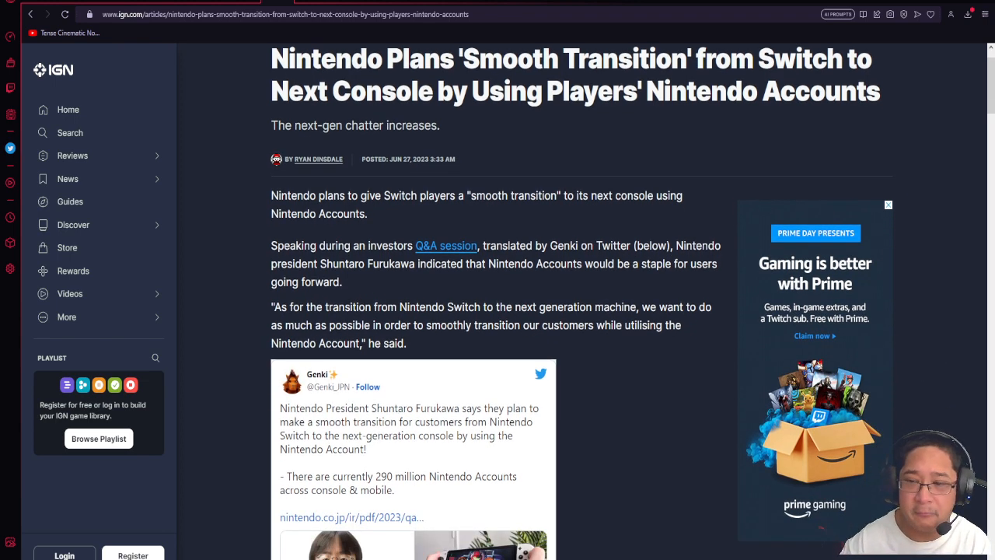
scroll("up", 3)
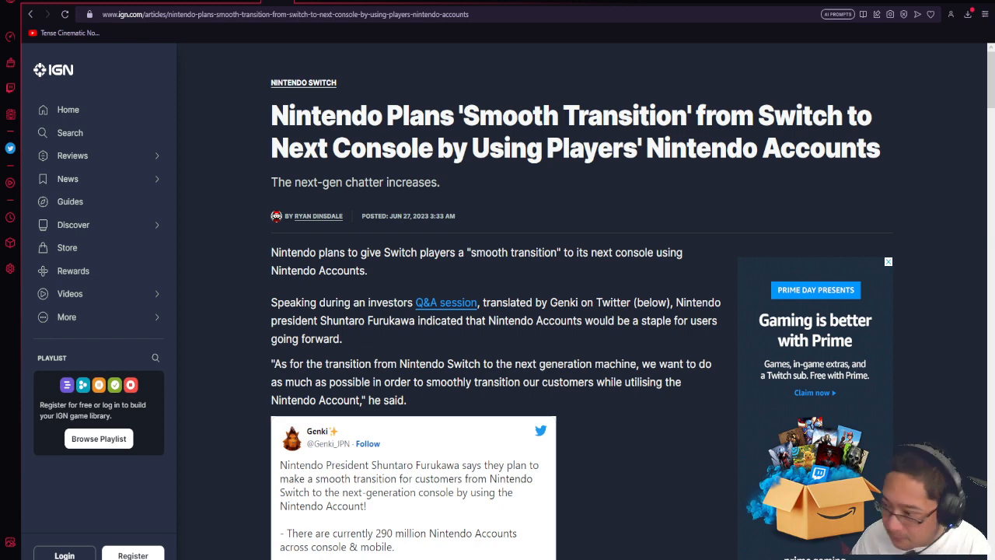
scroll("down", 3)
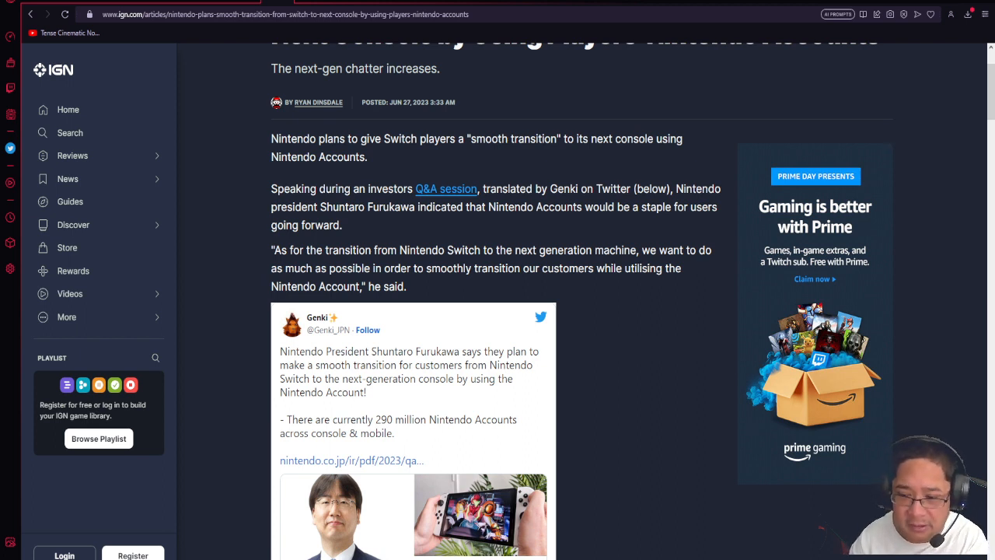
scroll("down", 3)
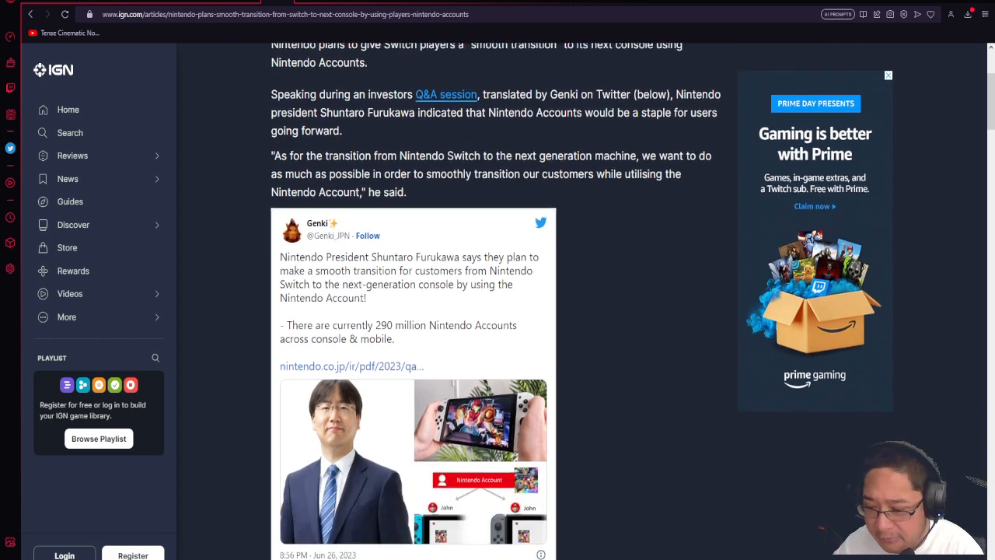
scroll("down", 3)
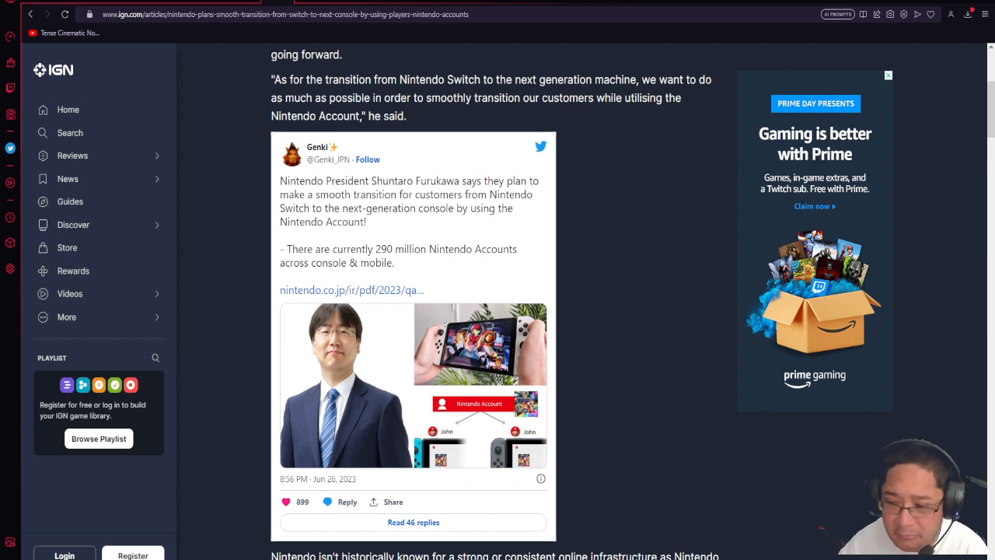
scroll("down", 3)
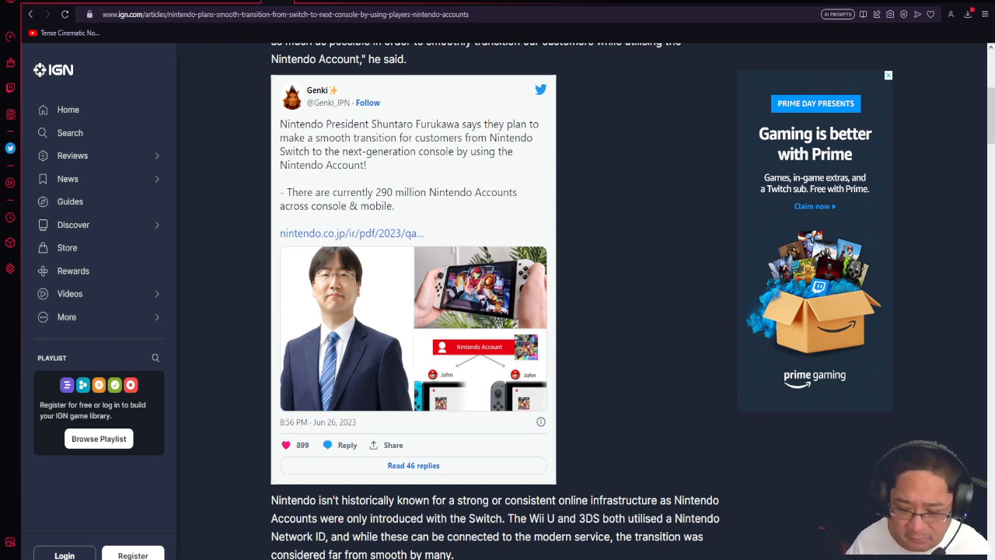
scroll("down", 3)
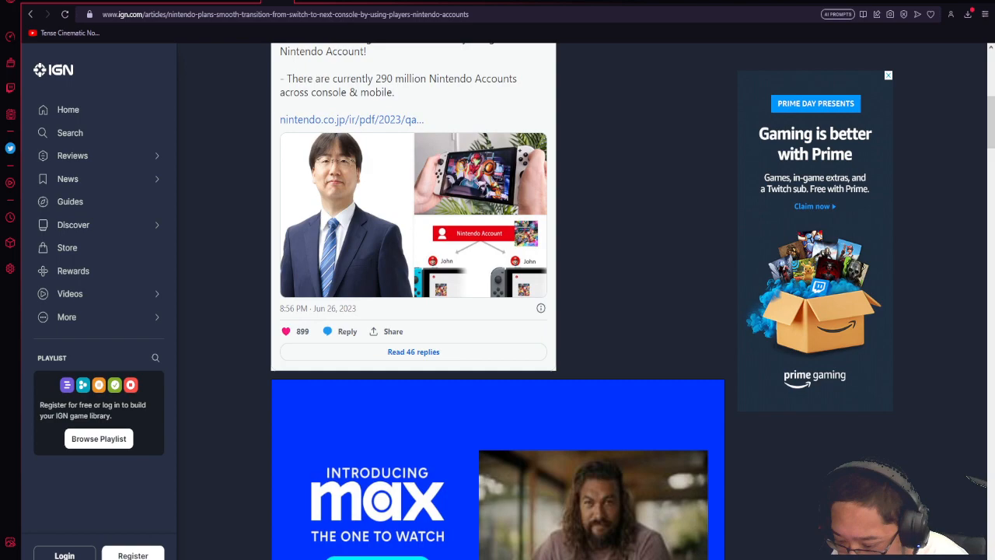
scroll("down", 3)
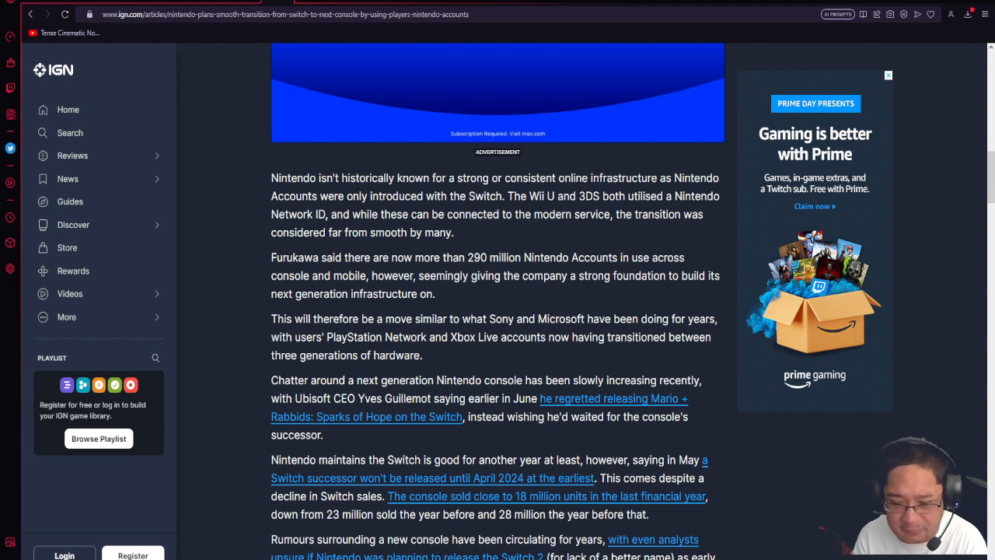
scroll("down", 3)
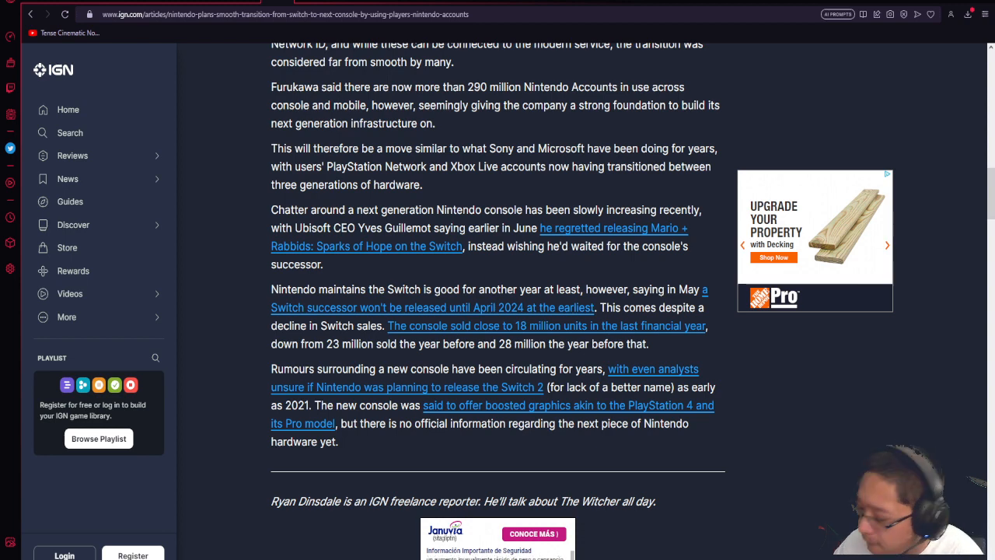
scroll("up", 3)
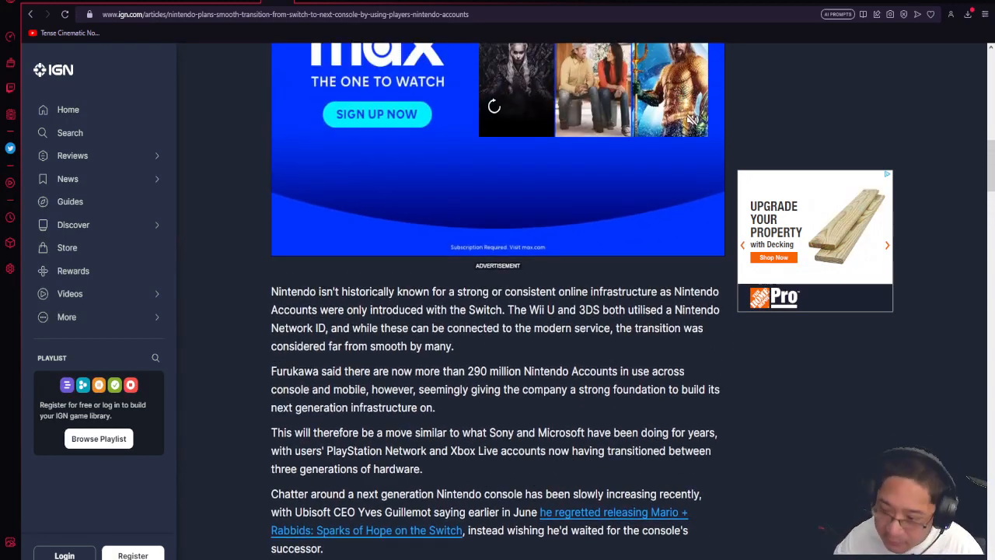
scroll("up", 3)
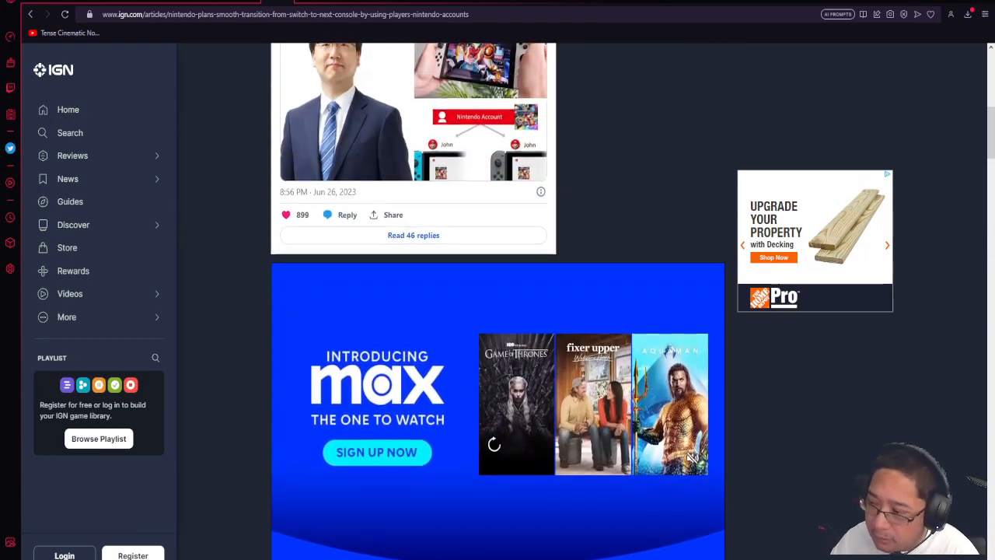
scroll("up", 3)
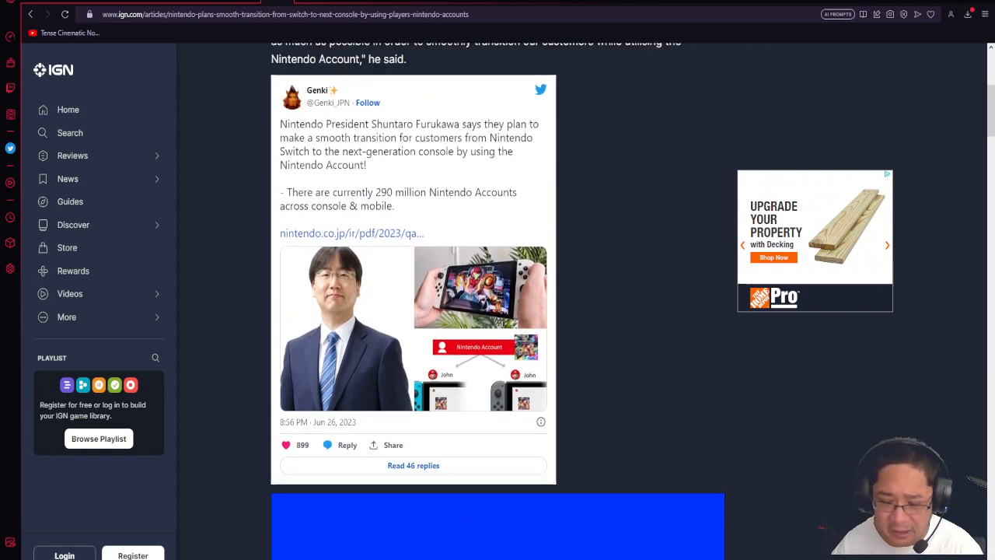
scroll("up", 3)
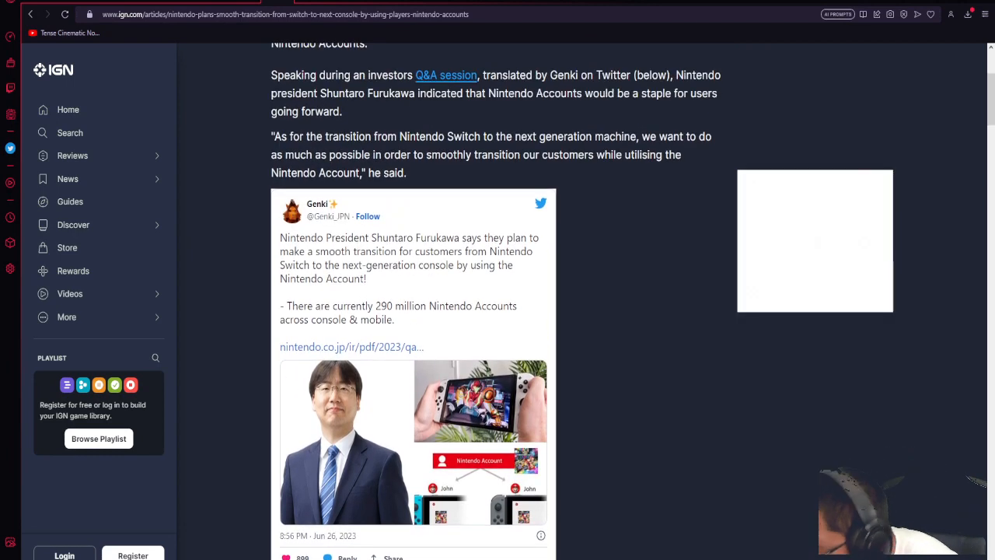
scroll("up", 3)
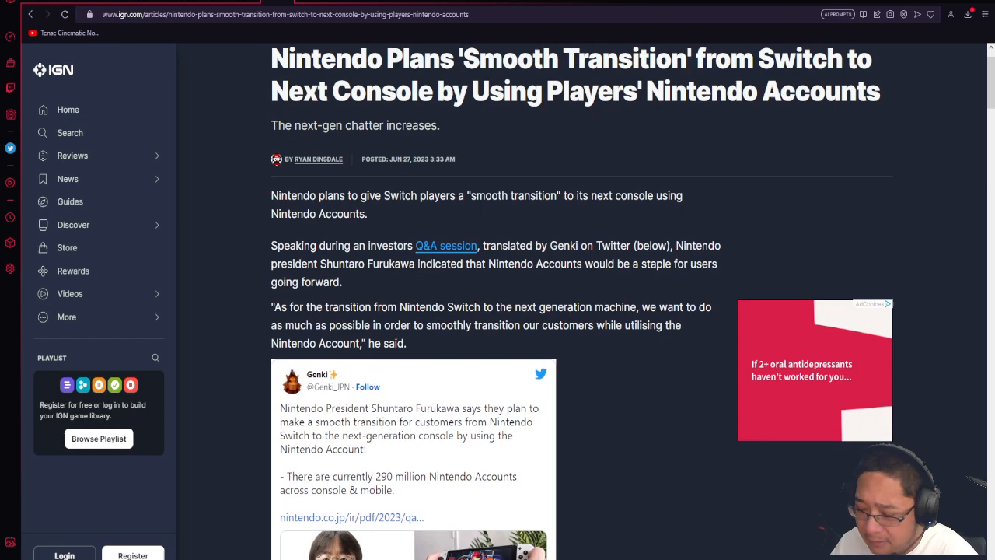